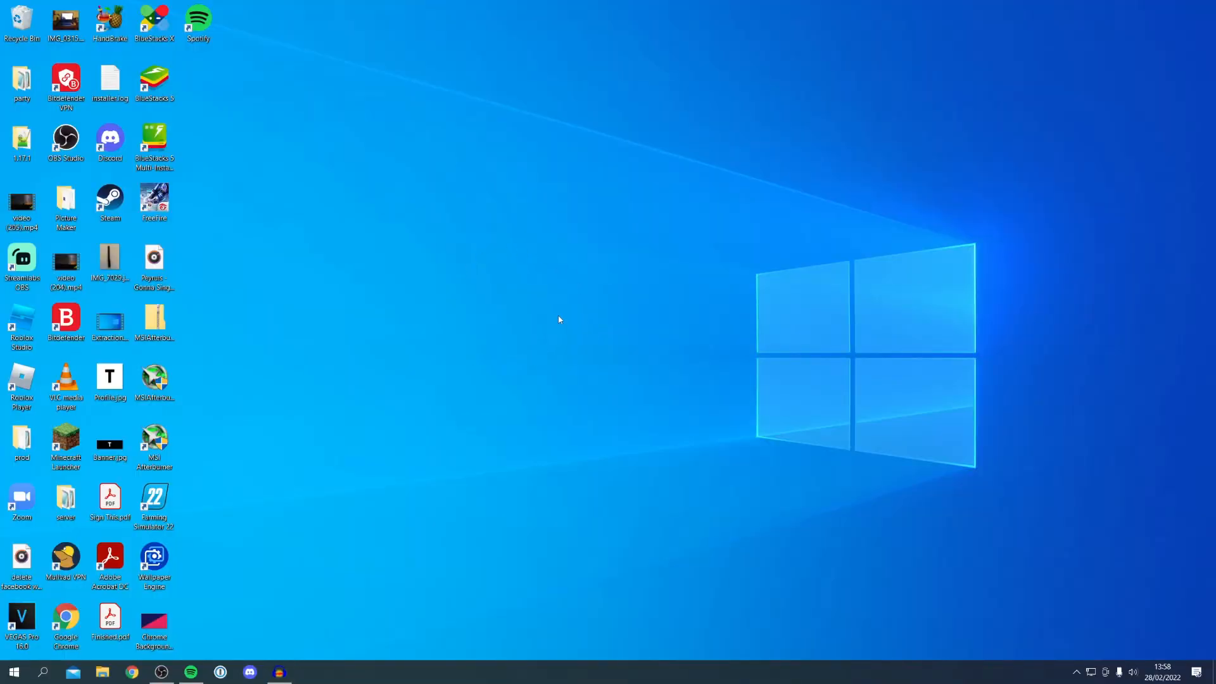
Step: Open Display settings from the desktop context menu, showing monitors 1 and 2
{"action": "right_click", "coordinate": [558, 320]}
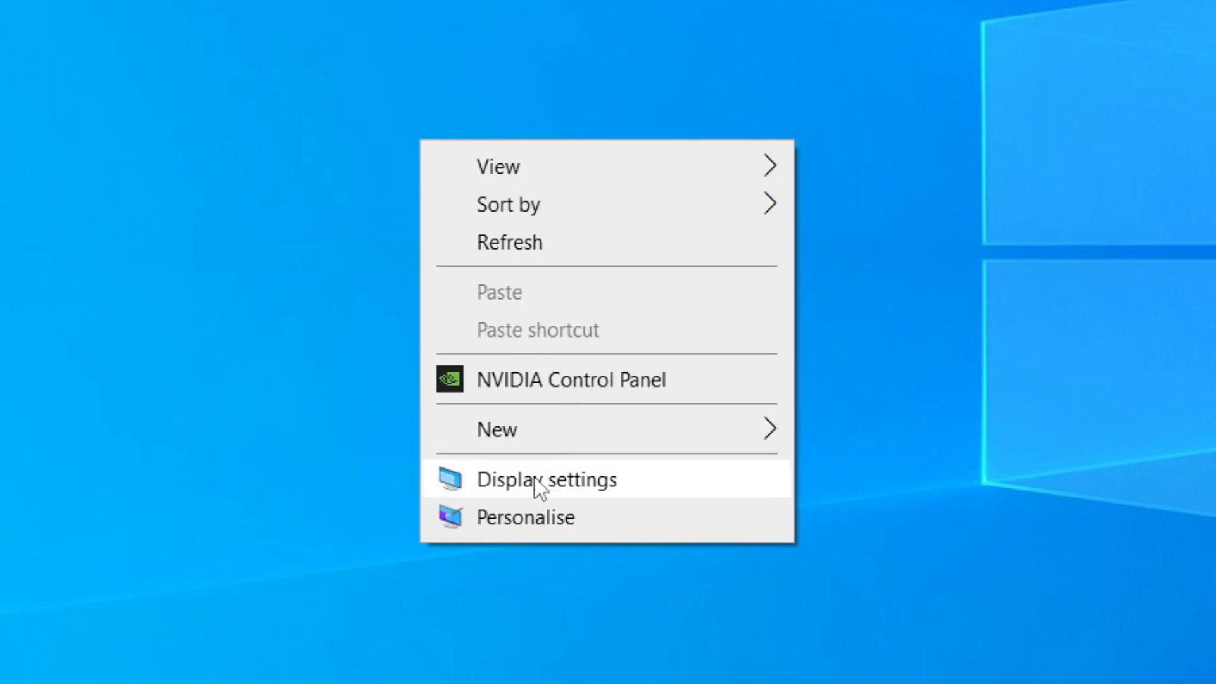
{"action": "left_click", "coordinate": [547, 479]}
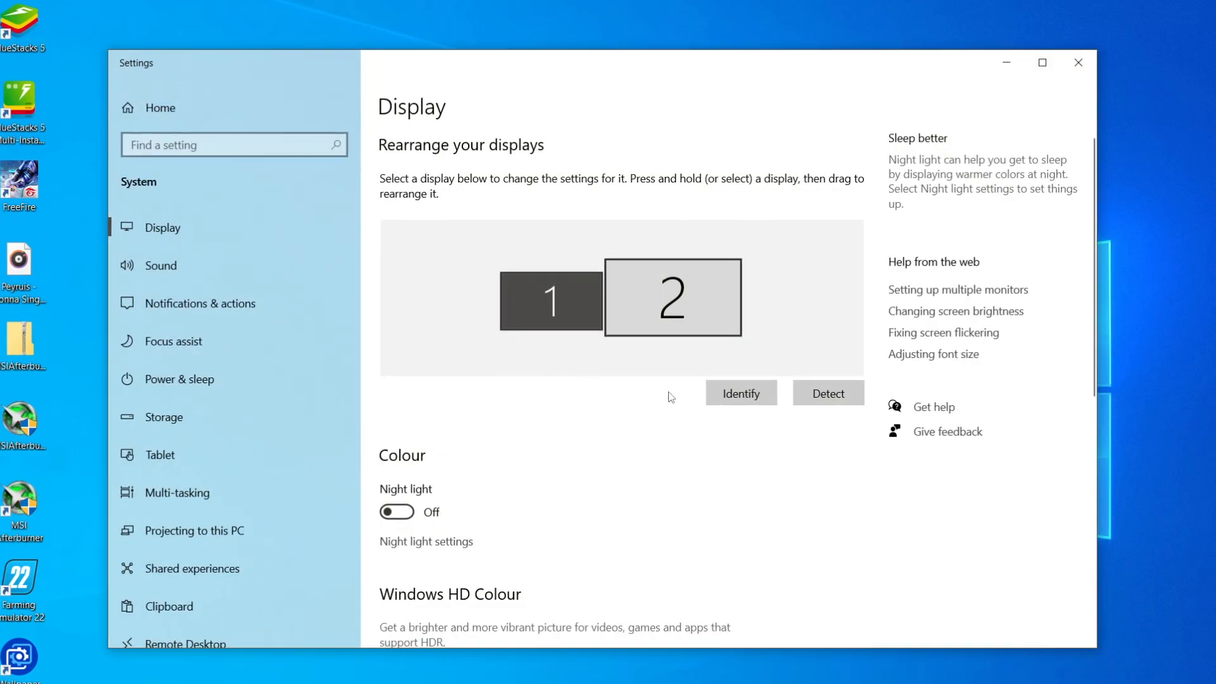
Step: Drag monitor 1 below monitor 2, then place it back on the left with tops aligned
{"action": "left_click", "coordinate": [551, 300]}
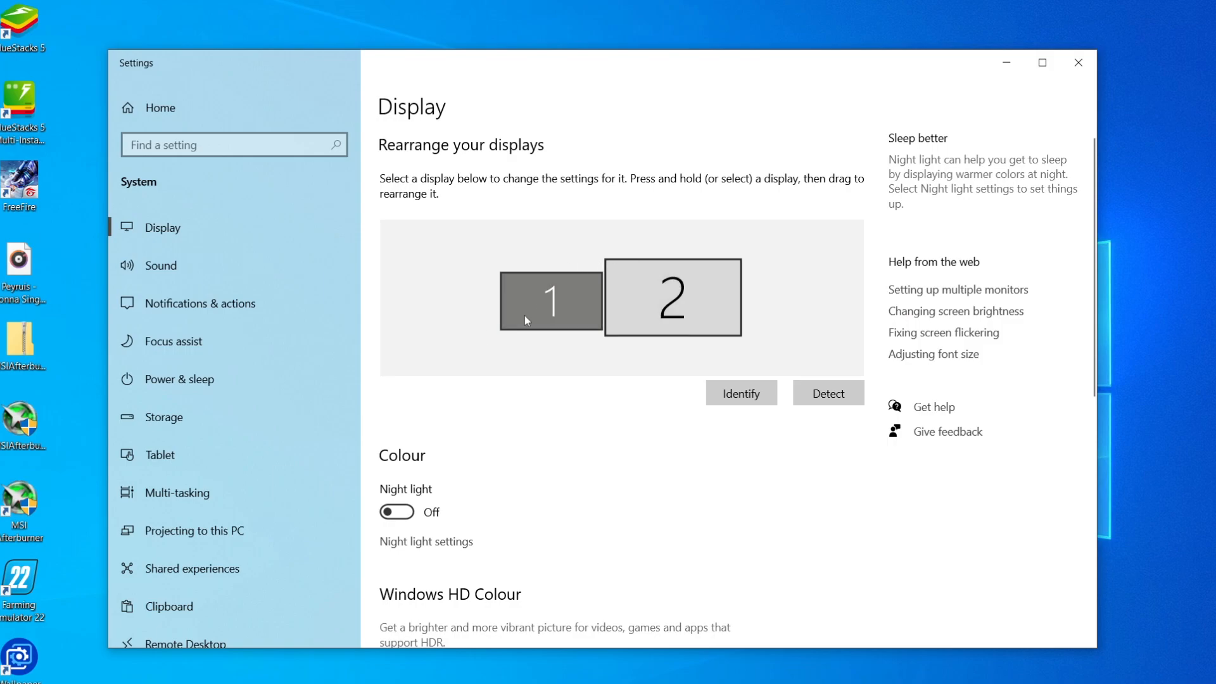
{"action": "mouse_move", "coordinate": [599, 301]}
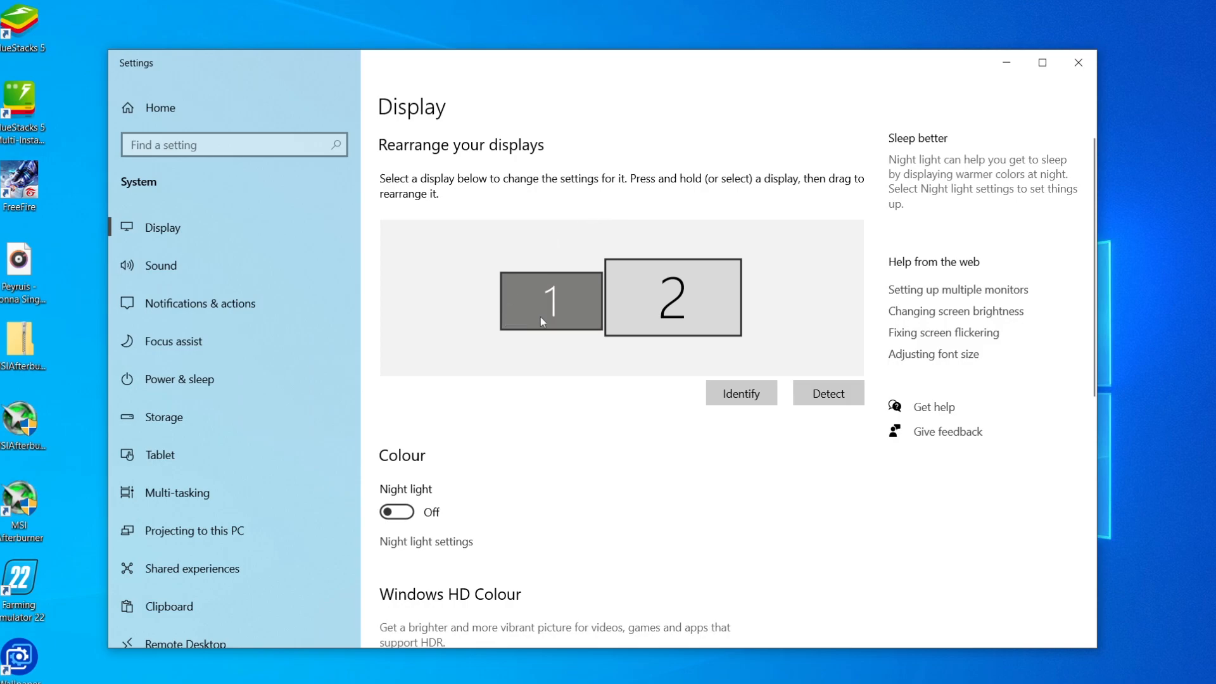
{"action": "left_click", "coordinate": [671, 296]}
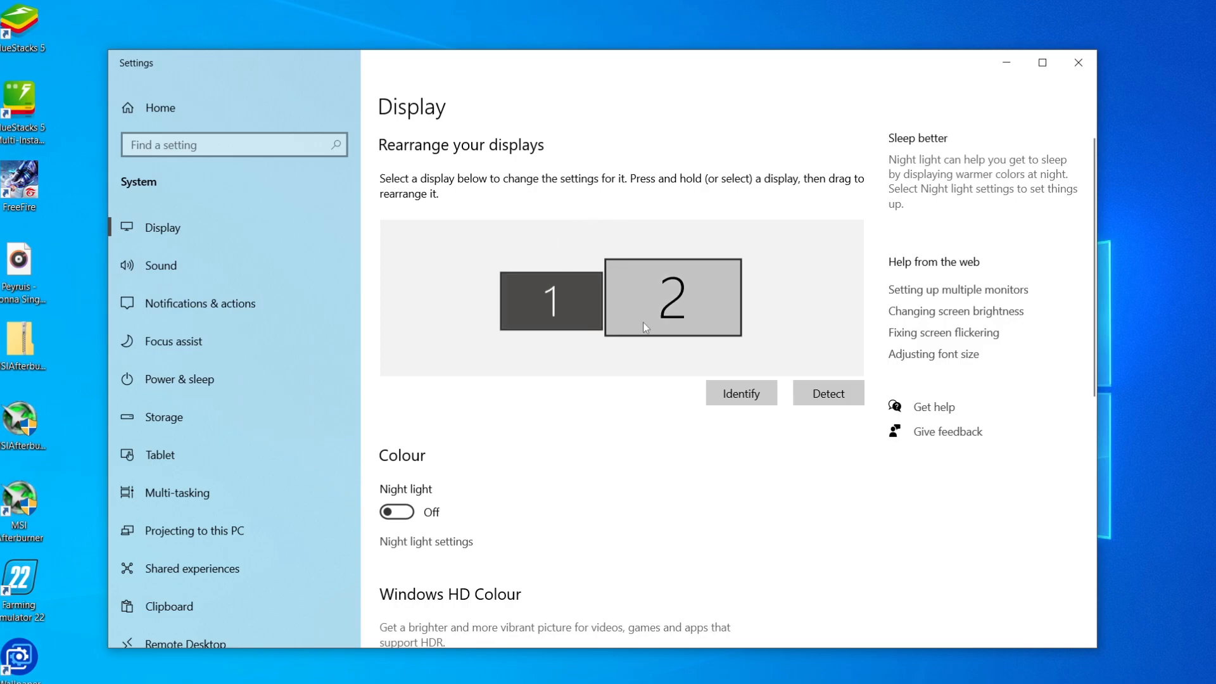
{"action": "left_click", "coordinate": [551, 301]}
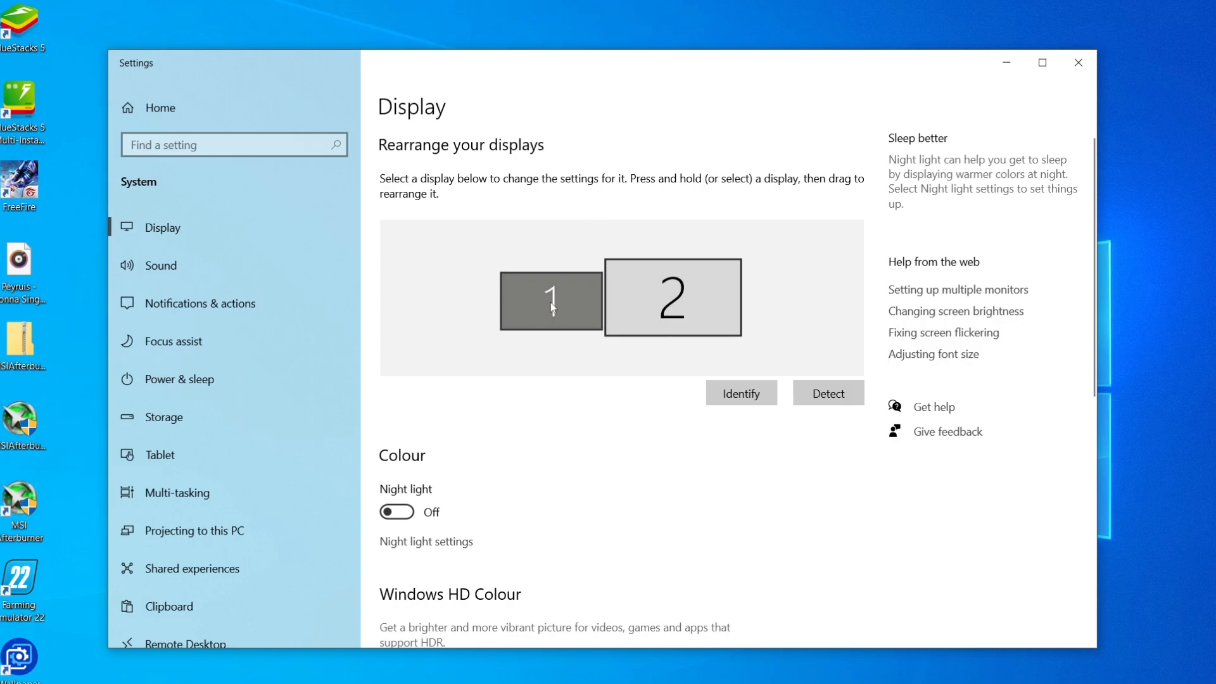
{"action": "mouse_move", "coordinate": [571, 302]}
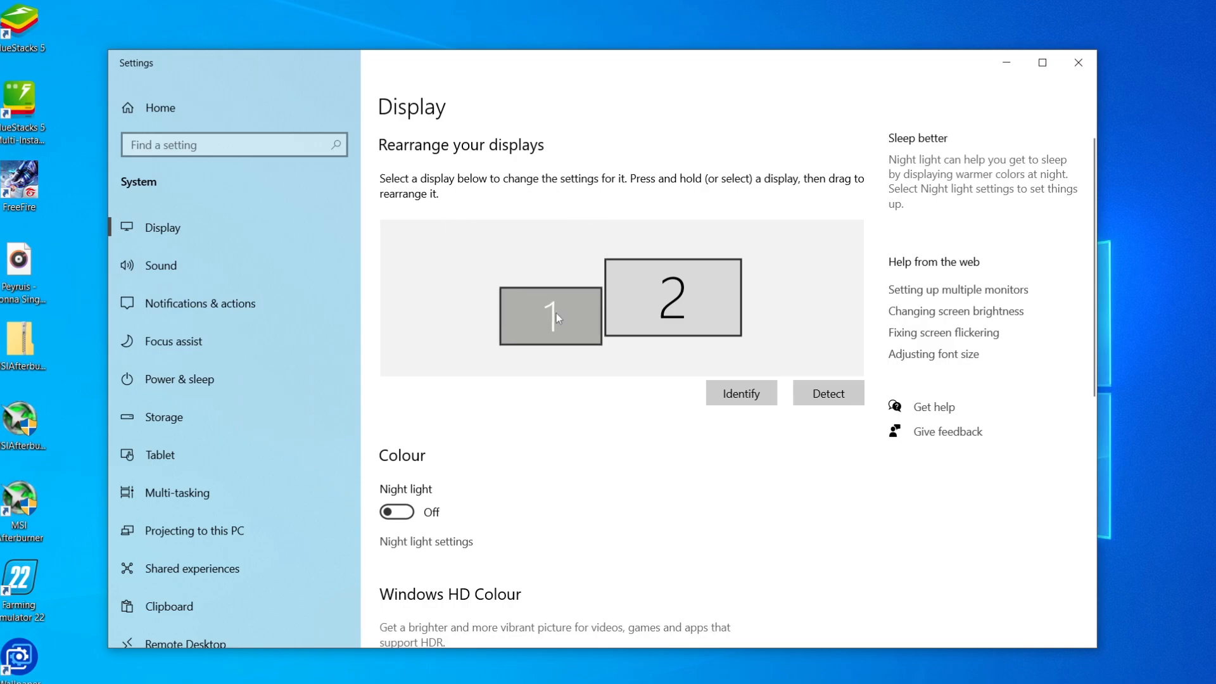
{"action": "left_click_drag", "start_coordinate": [551, 316], "coordinate": [621, 329]}
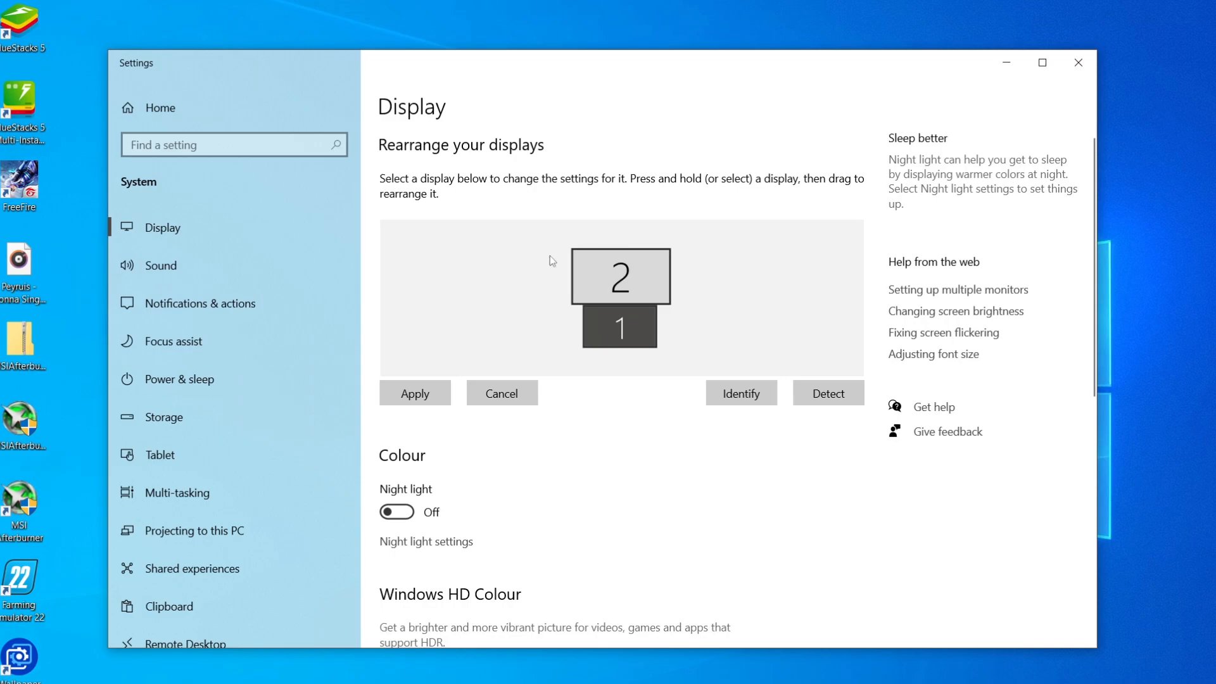
{"action": "mouse_move", "coordinate": [587, 146]}
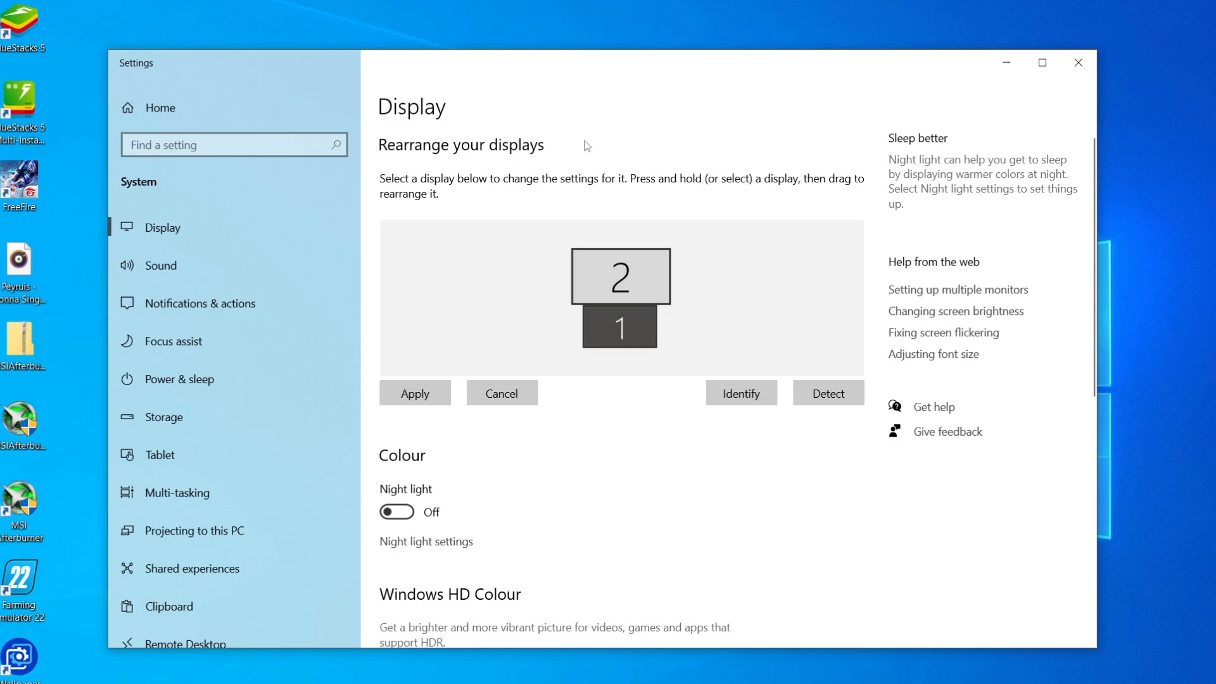
{"action": "mouse_move", "coordinate": [538, 479]}
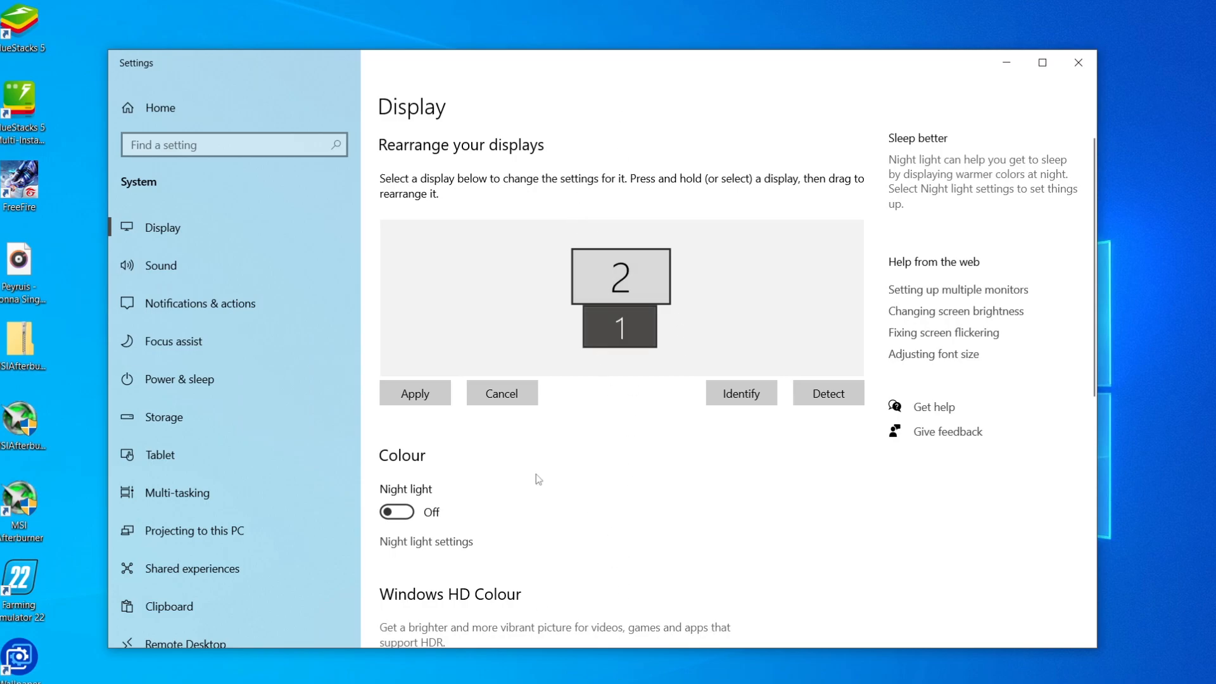
{"action": "left_click_drag", "start_coordinate": [620, 327], "coordinate": [530, 277]}
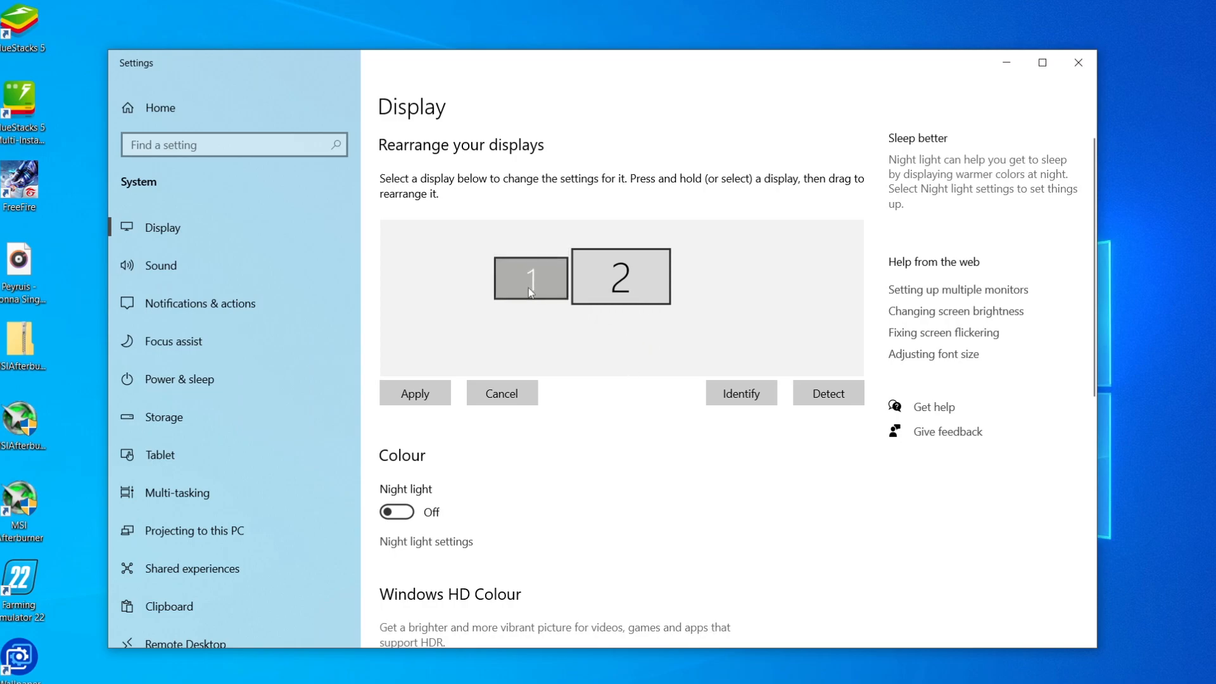
{"action": "scroll", "scroll_direction": "down", "scroll_amount": 3}
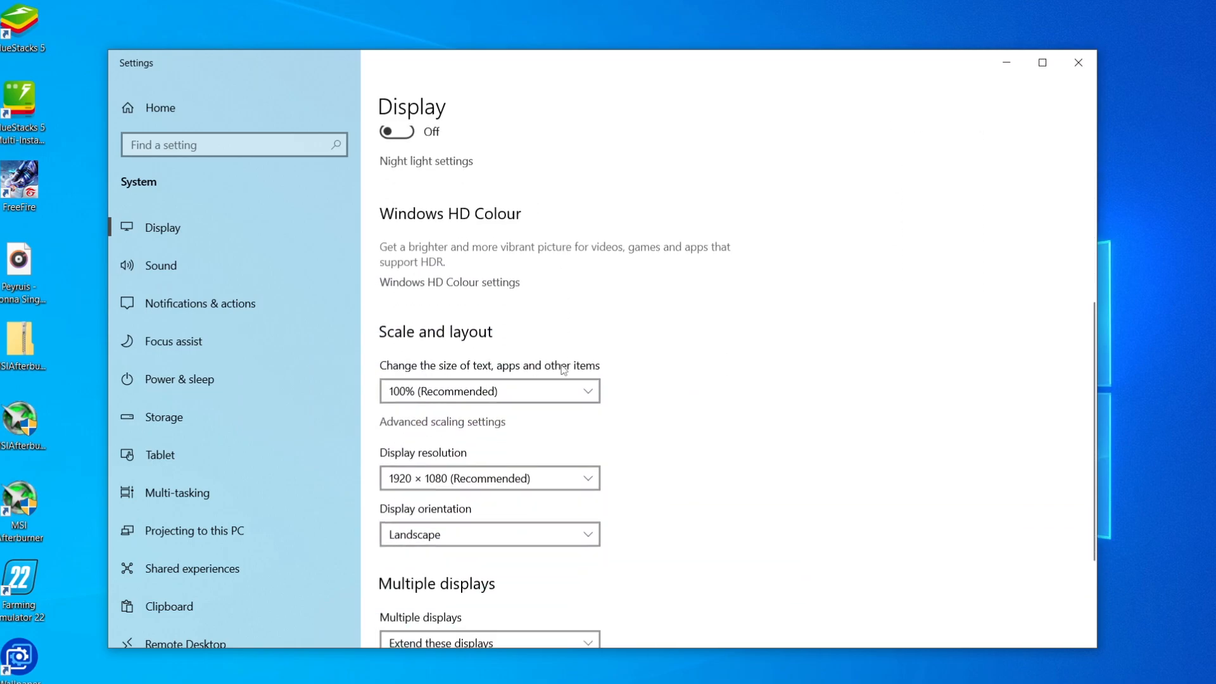
{"action": "scroll", "scroll_direction": "down", "scroll_amount": 3}
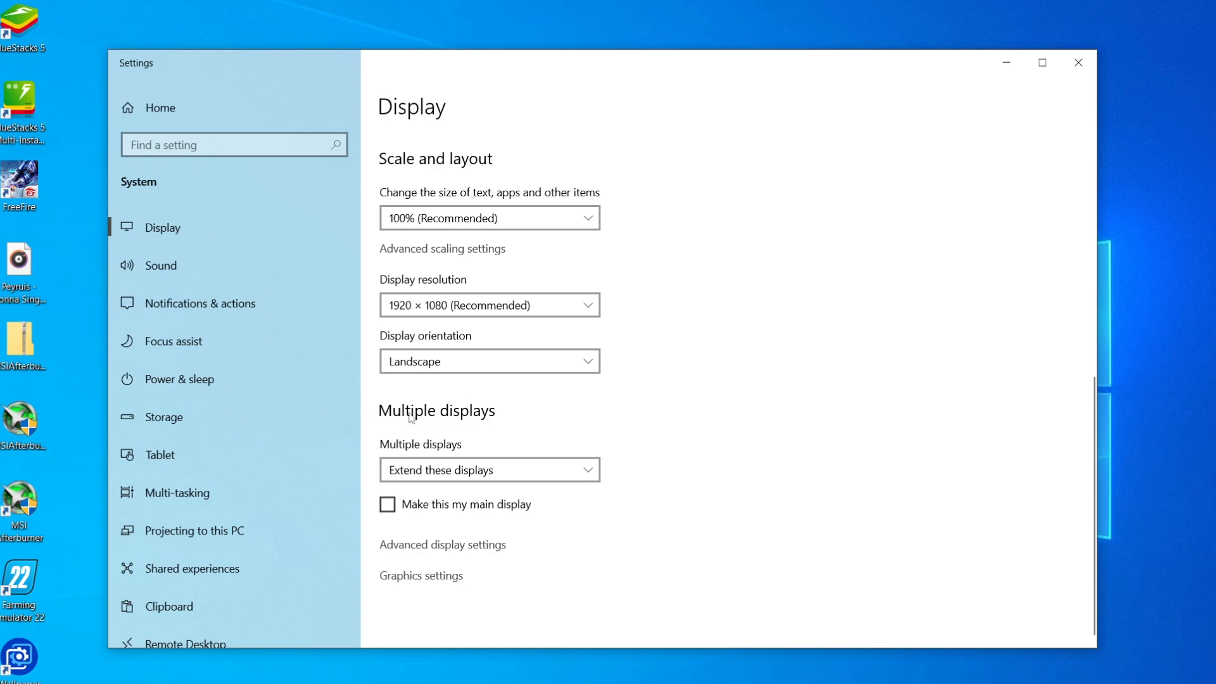
{"action": "mouse_move", "coordinate": [416, 455]}
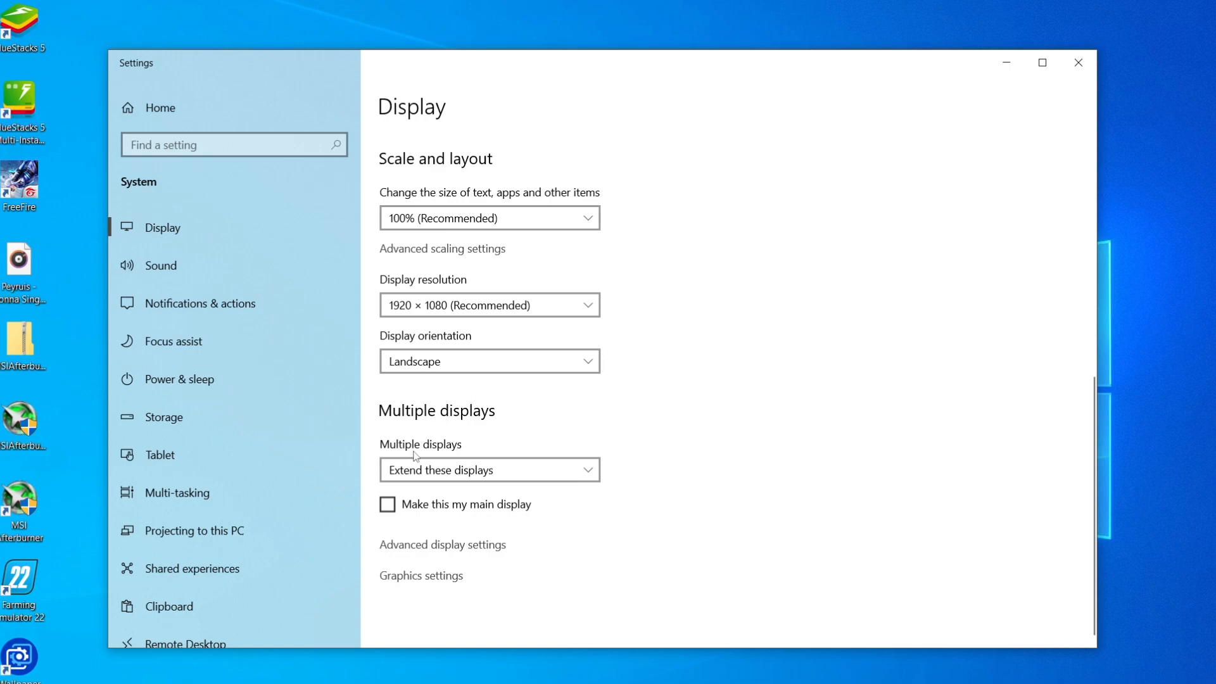
{"action": "mouse_move", "coordinate": [431, 469]}
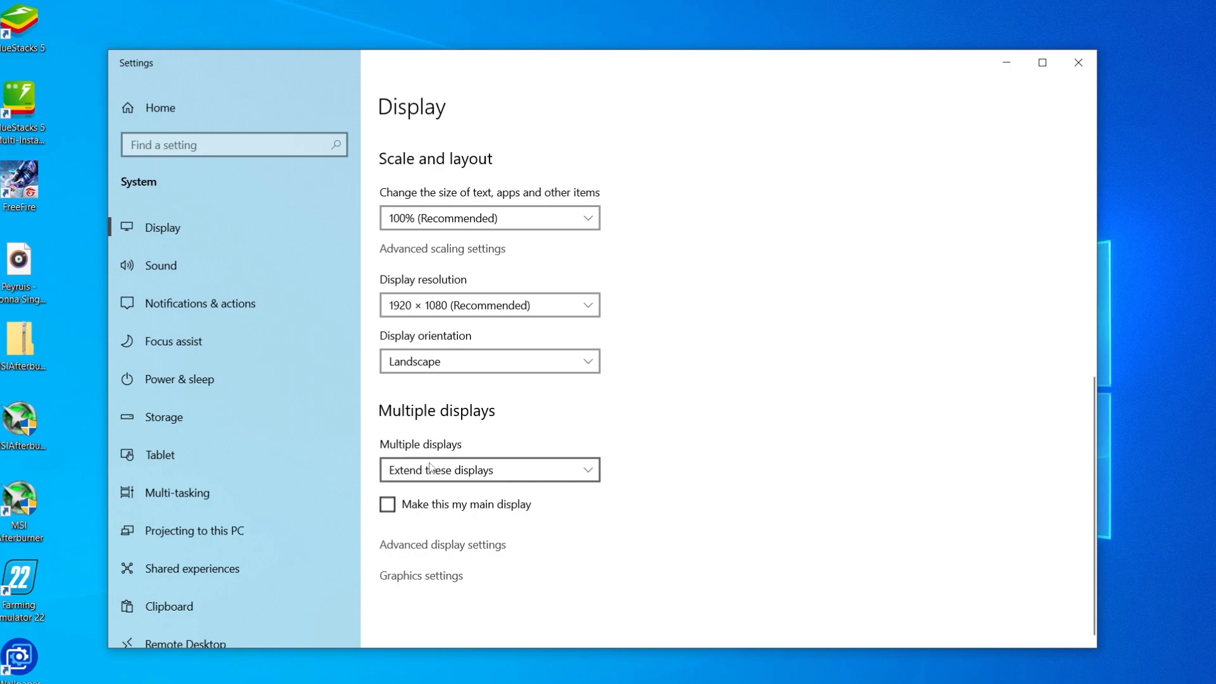
{"action": "left_click", "coordinate": [489, 468]}
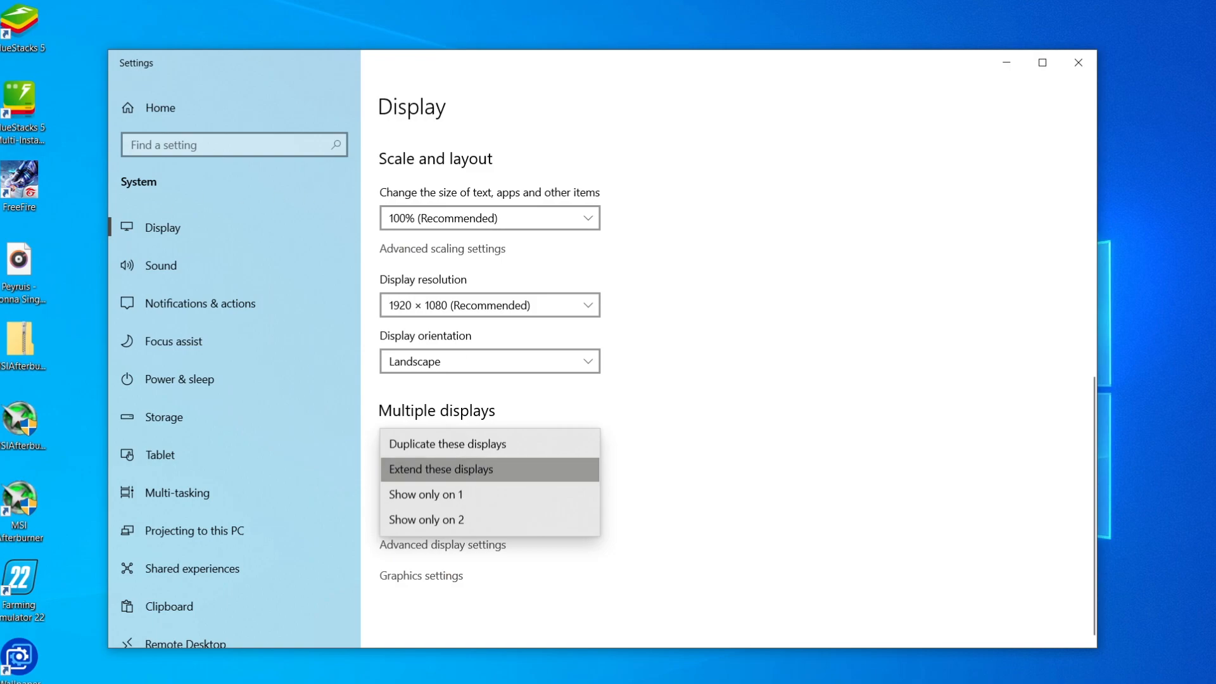
{"action": "mouse_move", "coordinate": [446, 453]}
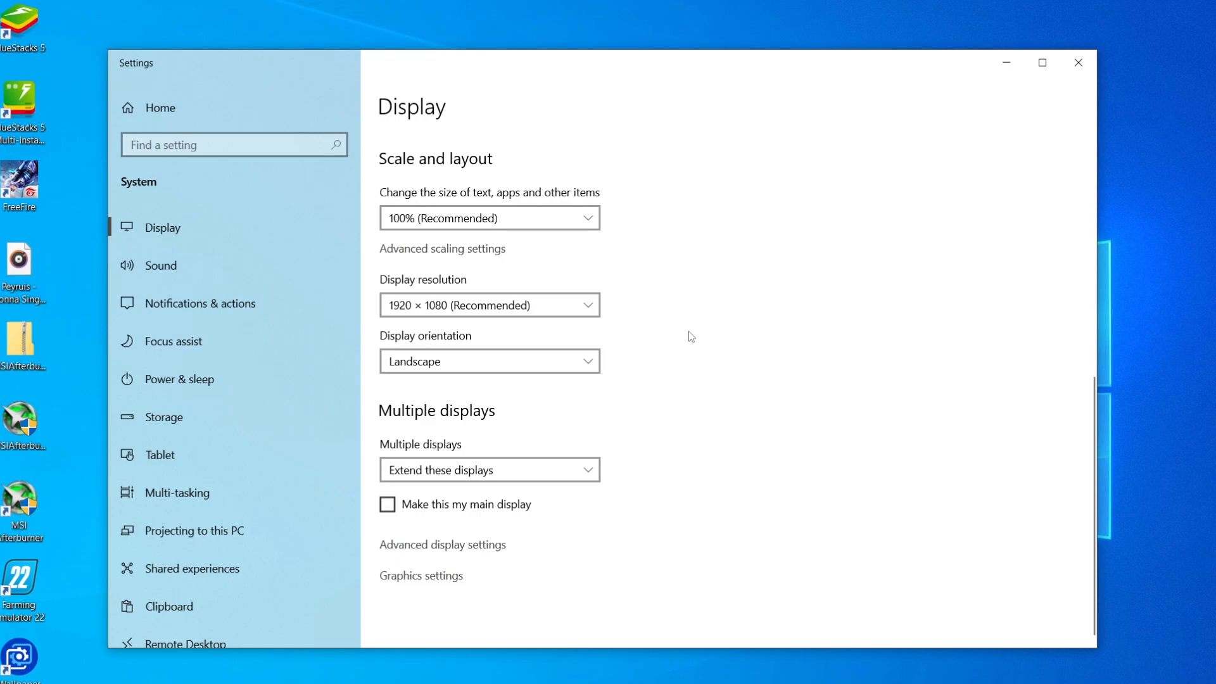
{"action": "mouse_move", "coordinate": [606, 343]}
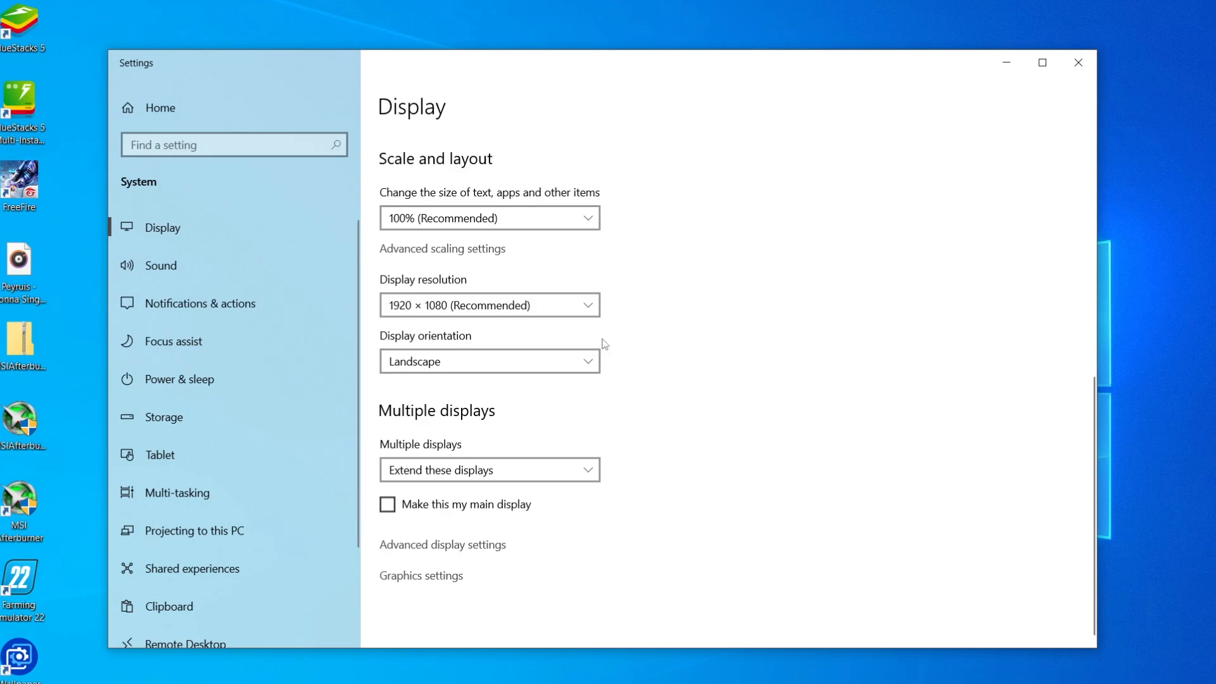
{"action": "mouse_move", "coordinate": [385, 289]}
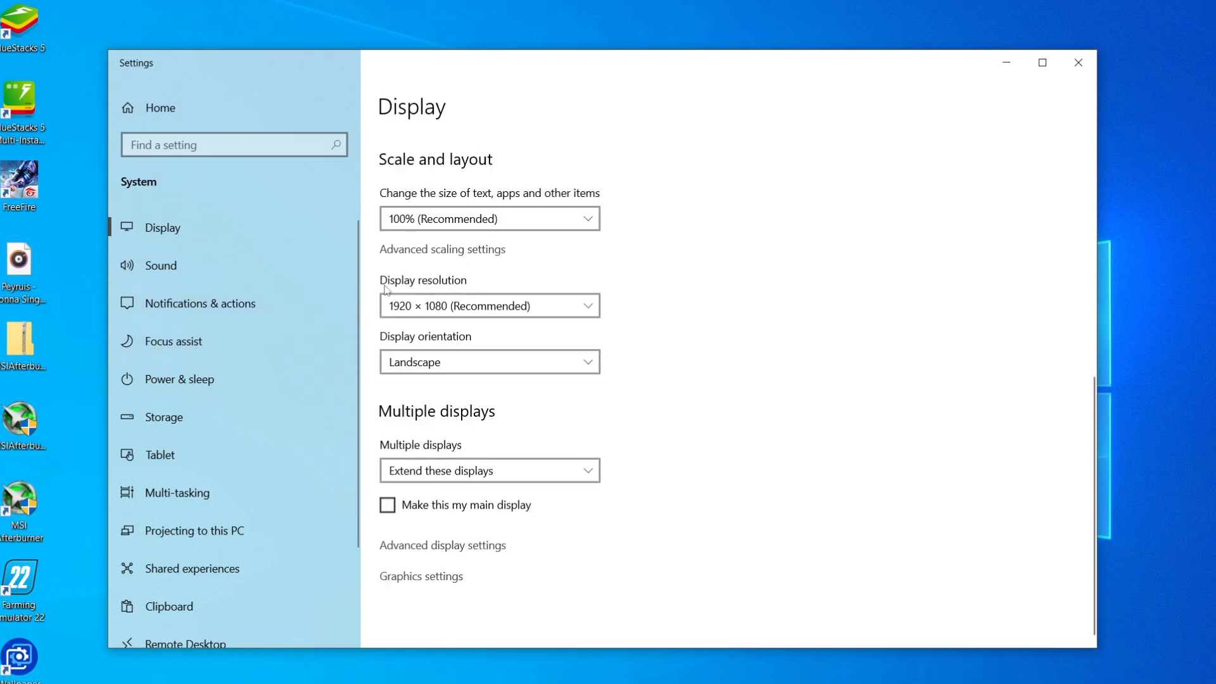
{"action": "left_click", "coordinate": [489, 306]}
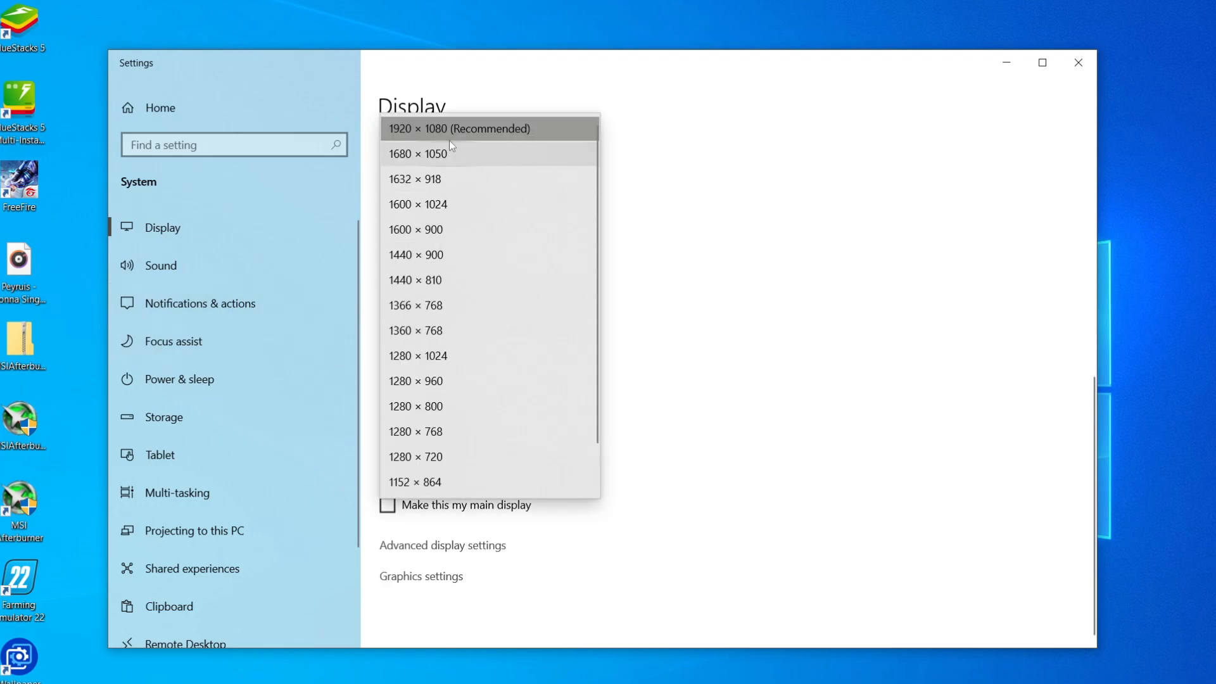
{"action": "left_click", "coordinate": [459, 129]}
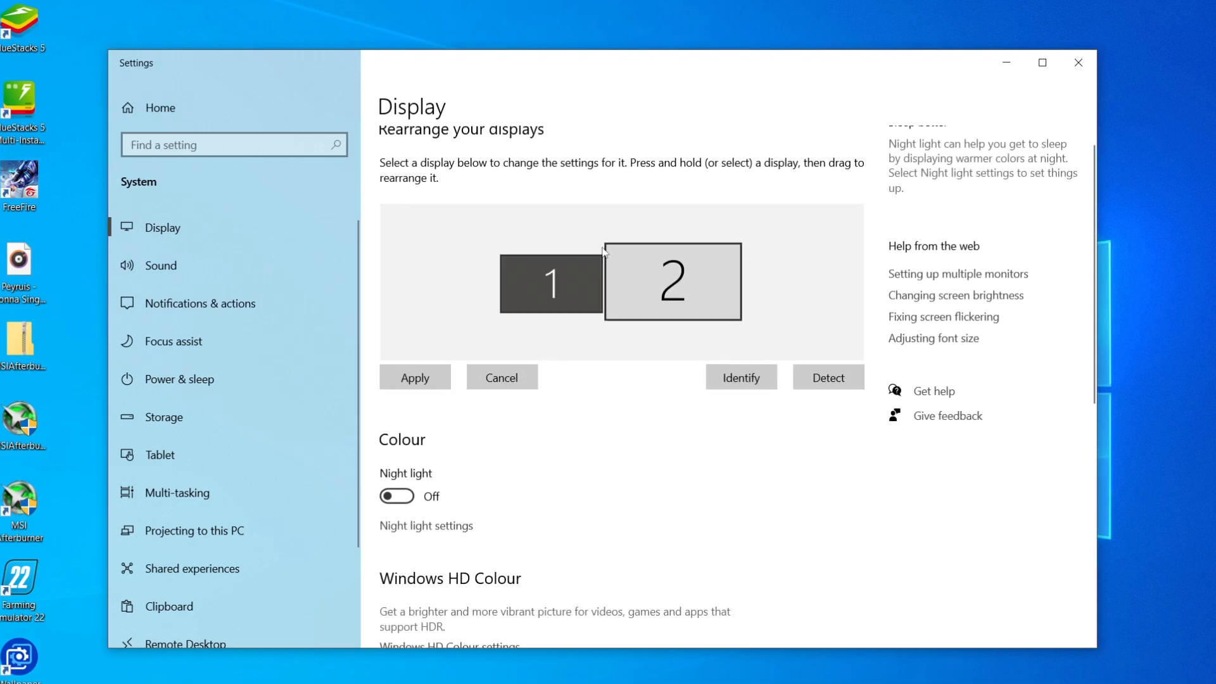